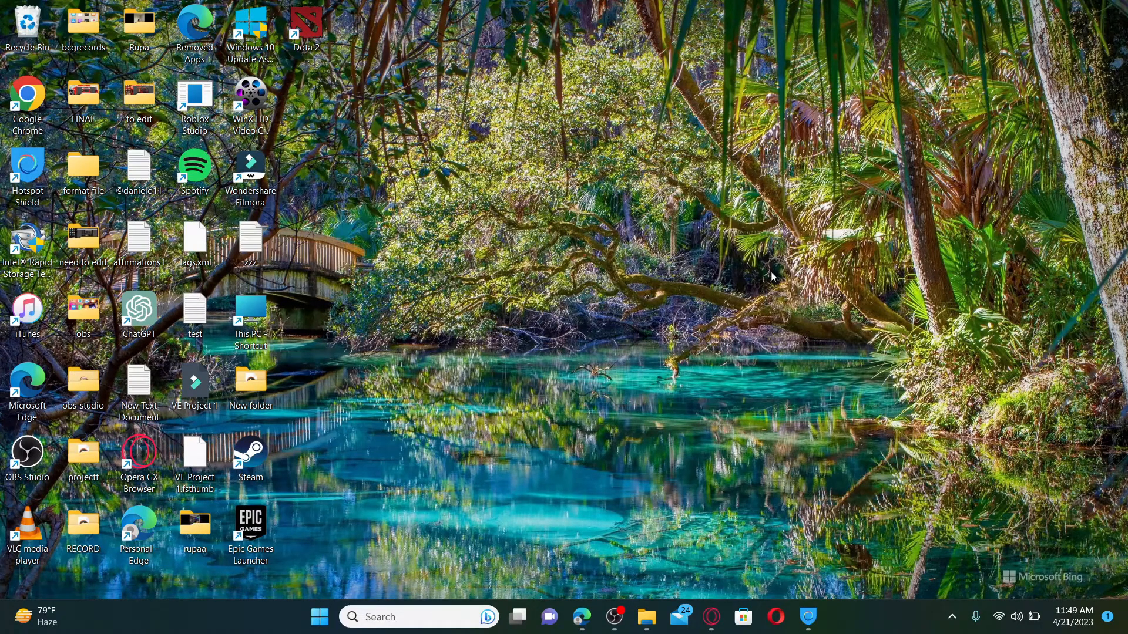
{"action": "mouse_move", "coordinate": [765, 287]}
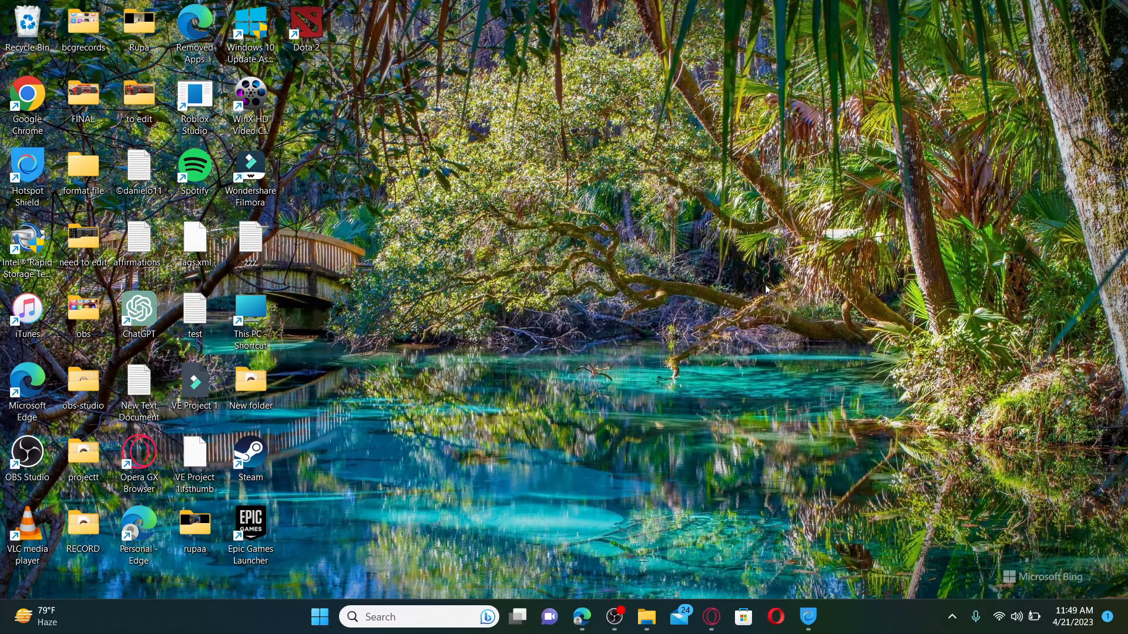
{"action": "mouse_move", "coordinate": [1092, 242]}
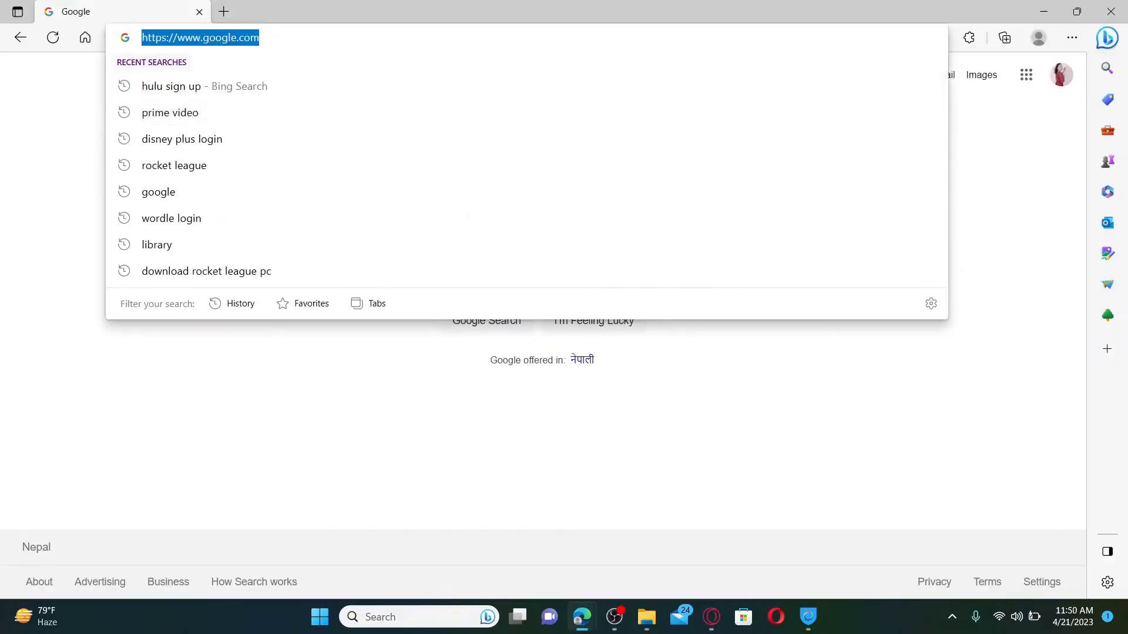
{"action": "type", "text": "www.hulu.com"}
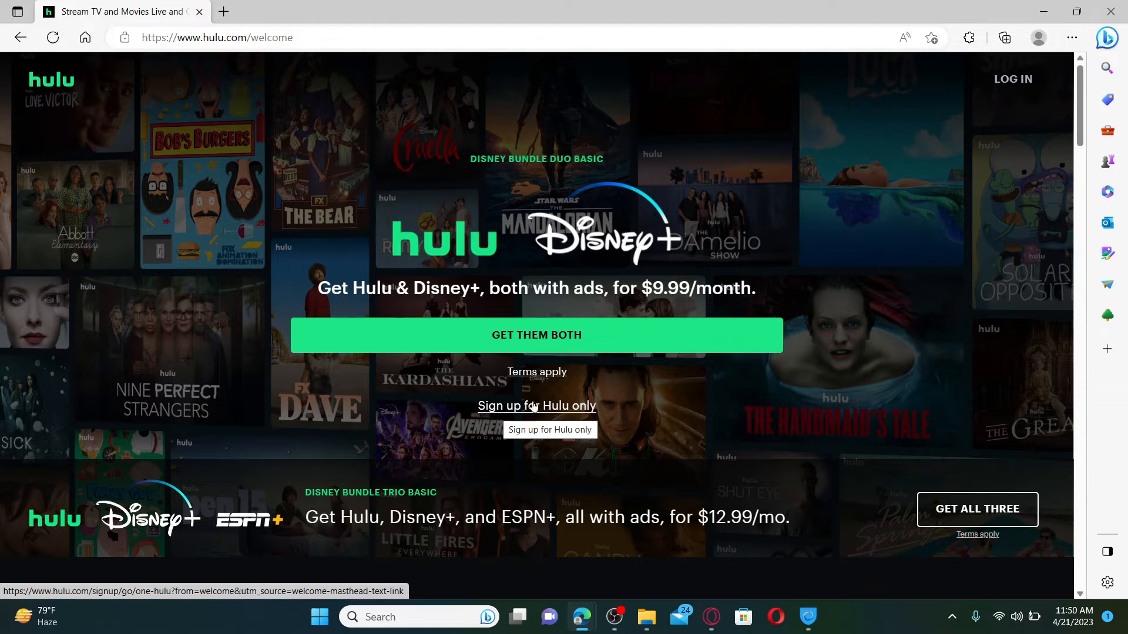
- Start Hulu-only sign-up, browse the Bundle / Save plans, then return to Base Plans
{"action": "left_click", "coordinate": [535, 406]}
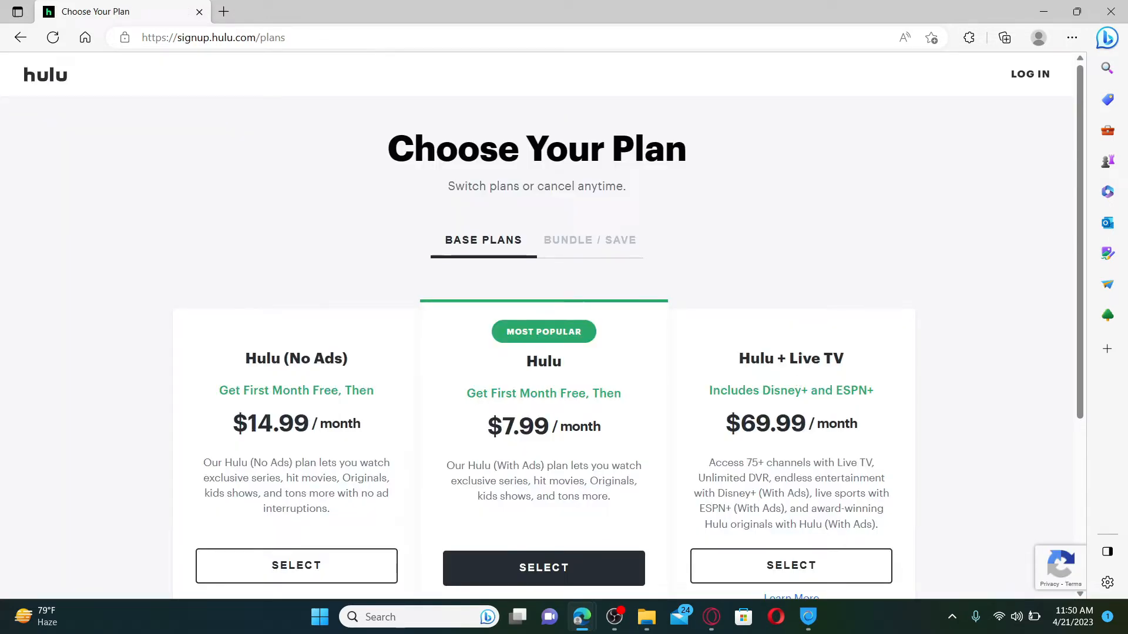
{"action": "scroll", "scroll_direction": "down", "scroll_amount": 3}
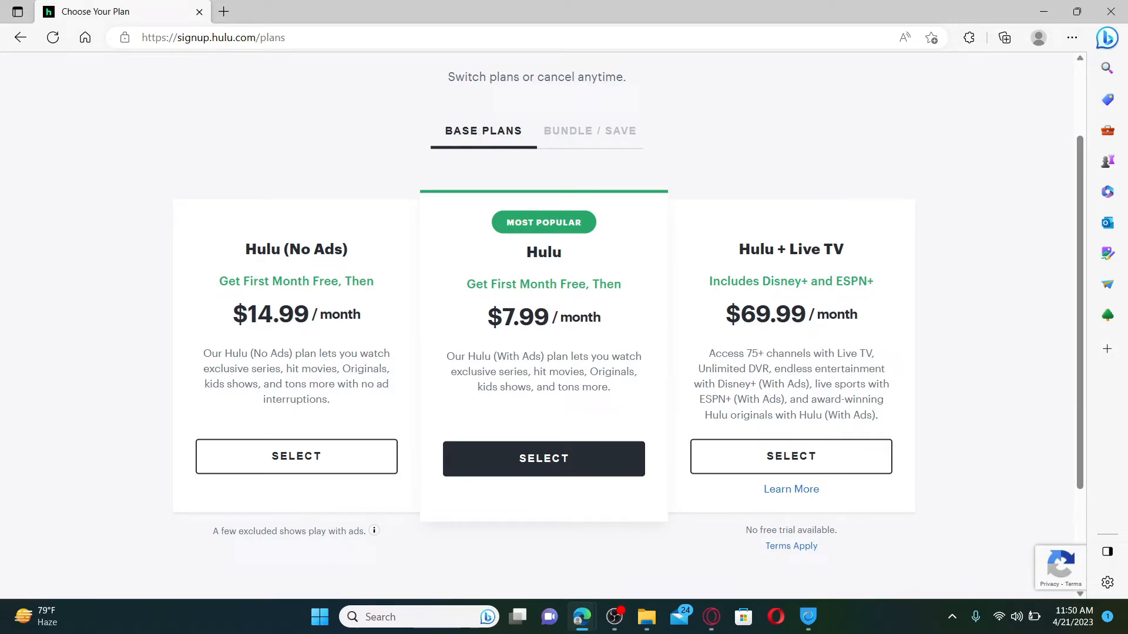
{"action": "mouse_move", "coordinate": [839, 350]}
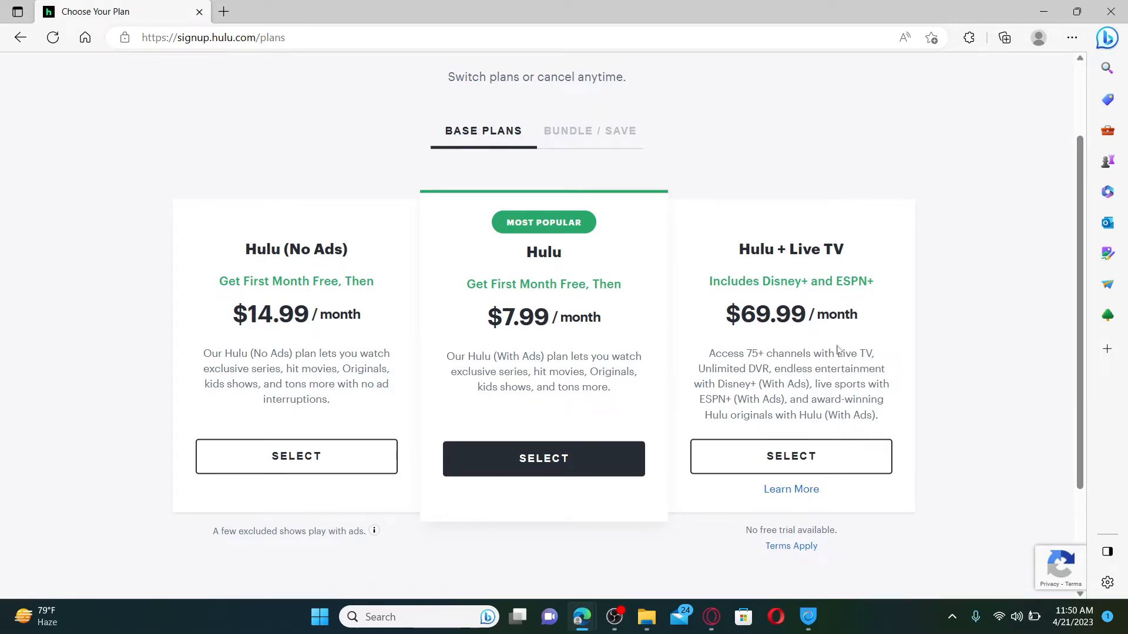
{"action": "left_click", "coordinate": [590, 131]}
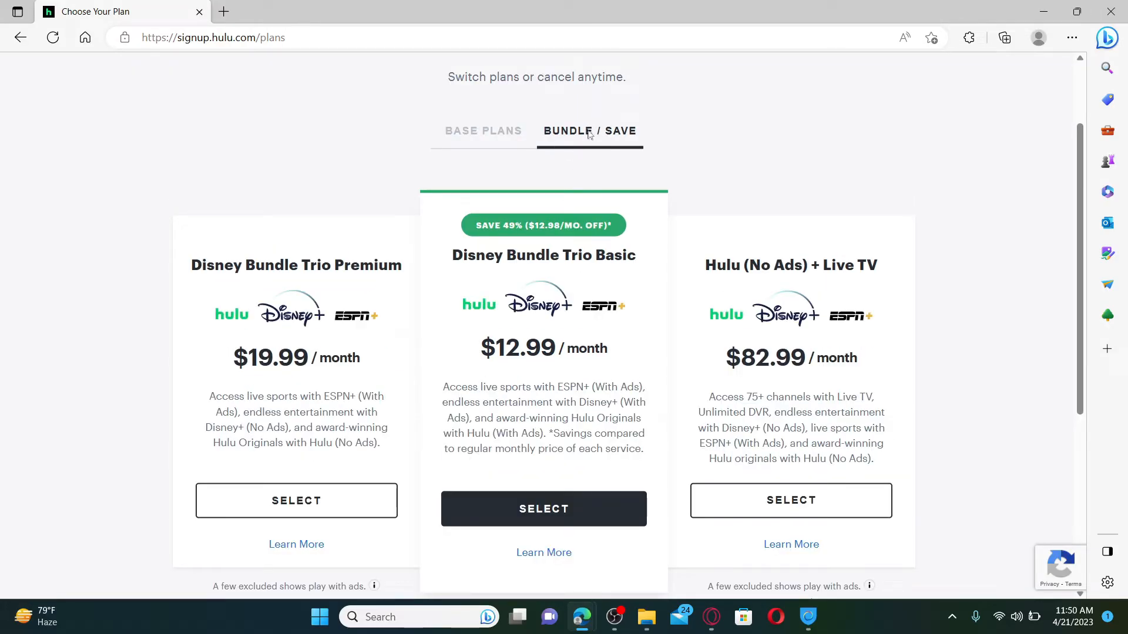
{"action": "left_click", "coordinate": [483, 130]}
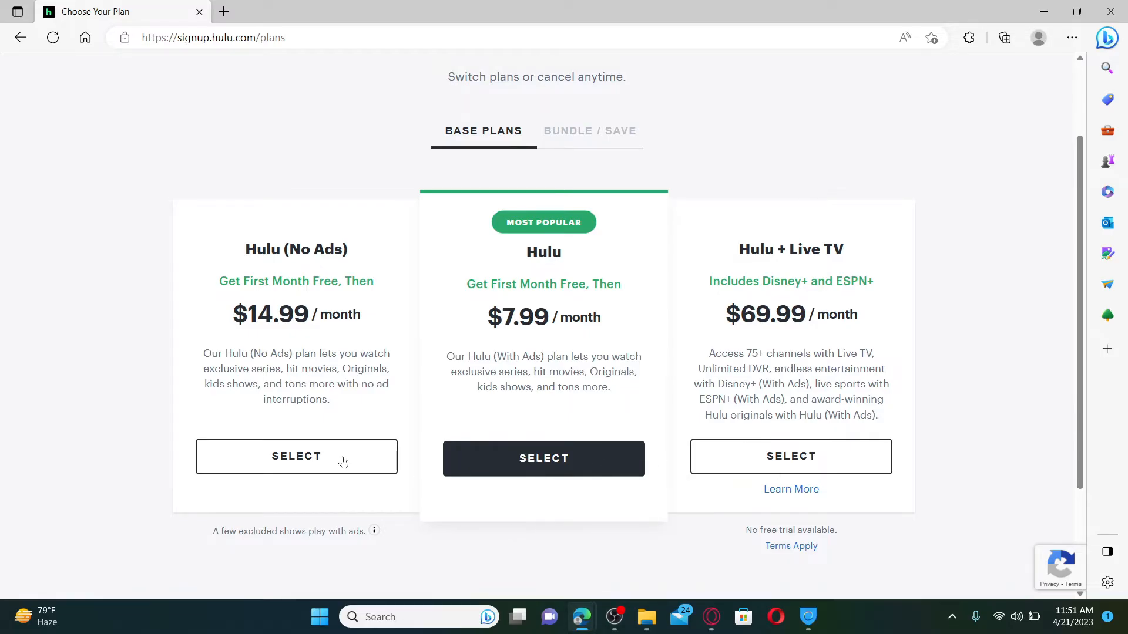
{"action": "left_click", "coordinate": [543, 460]}
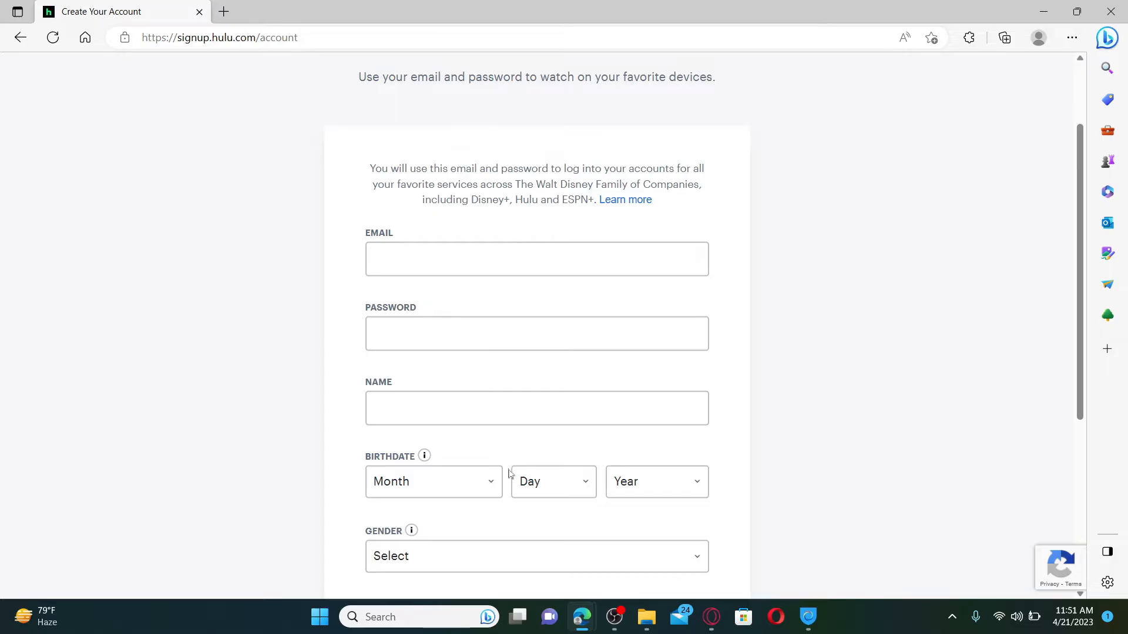
{"action": "scroll", "scroll_direction": "up", "scroll_amount": 3}
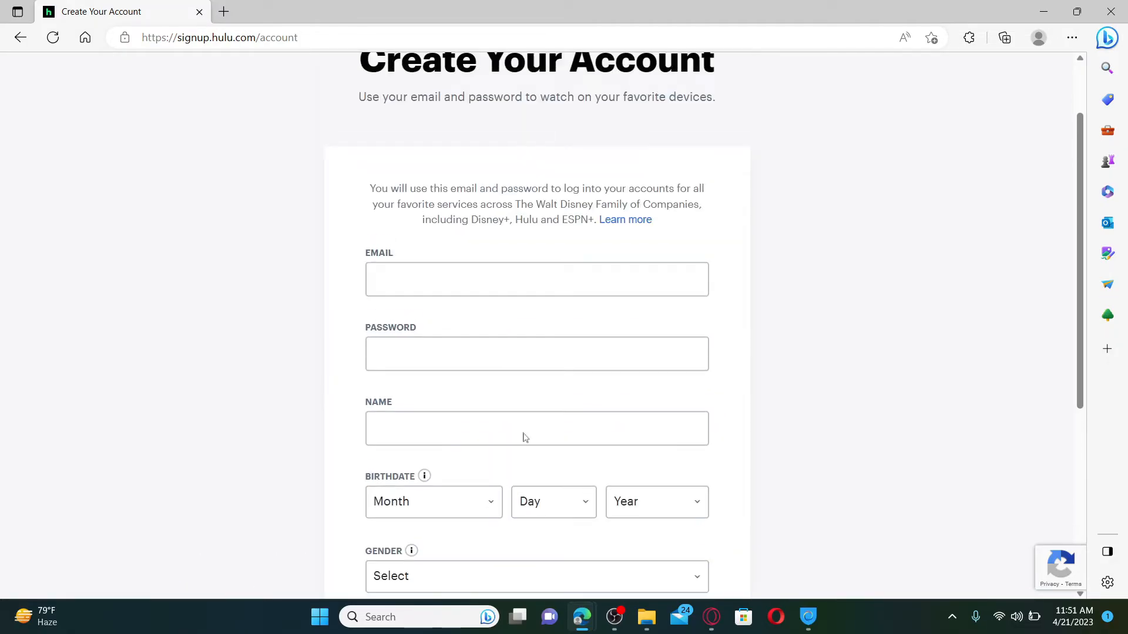
{"action": "left_click", "coordinate": [536, 280]}
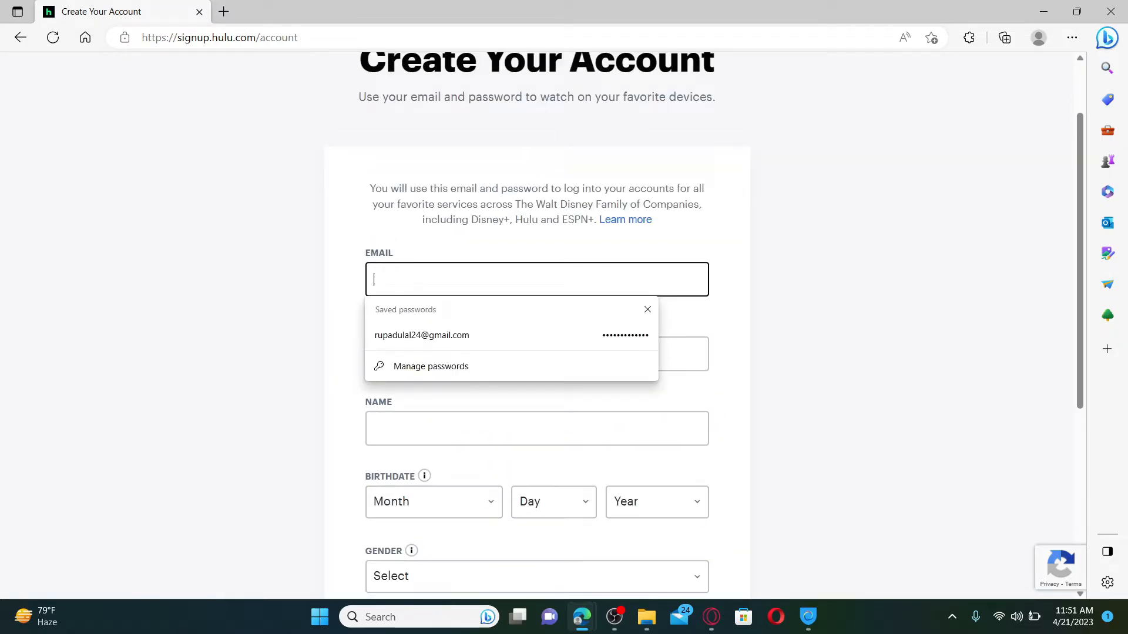
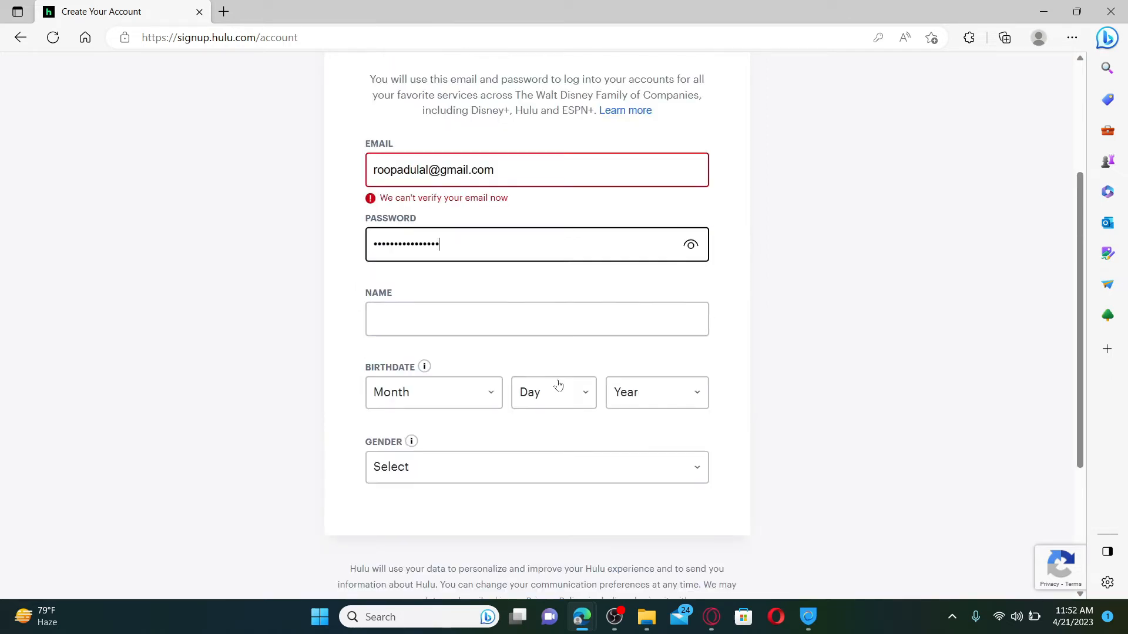
{"action": "left_click", "coordinate": [536, 318]}
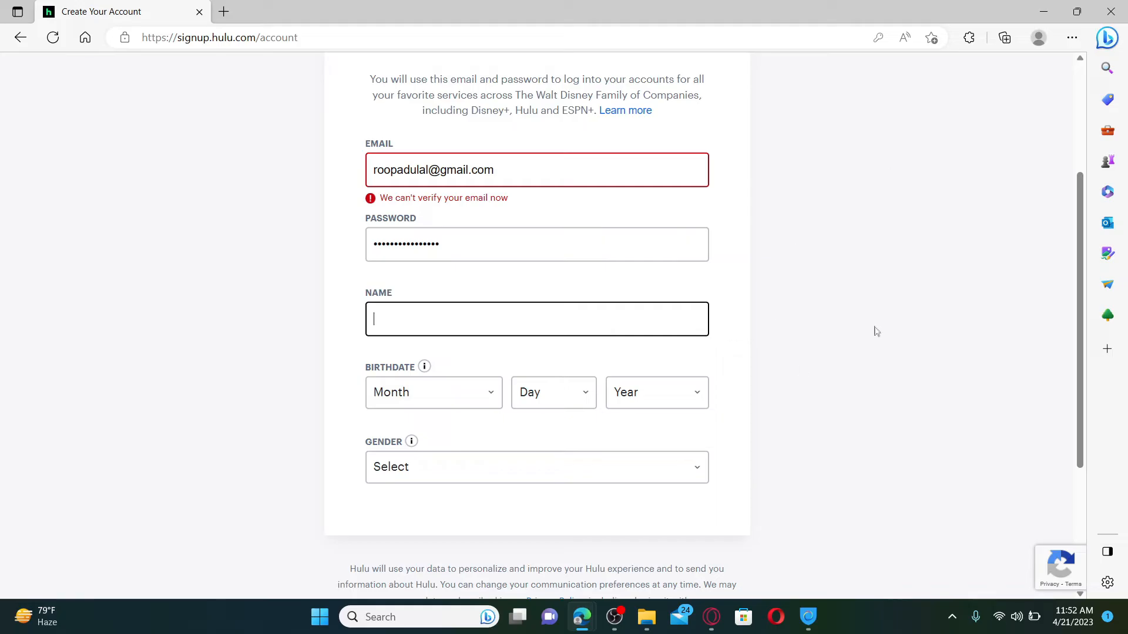
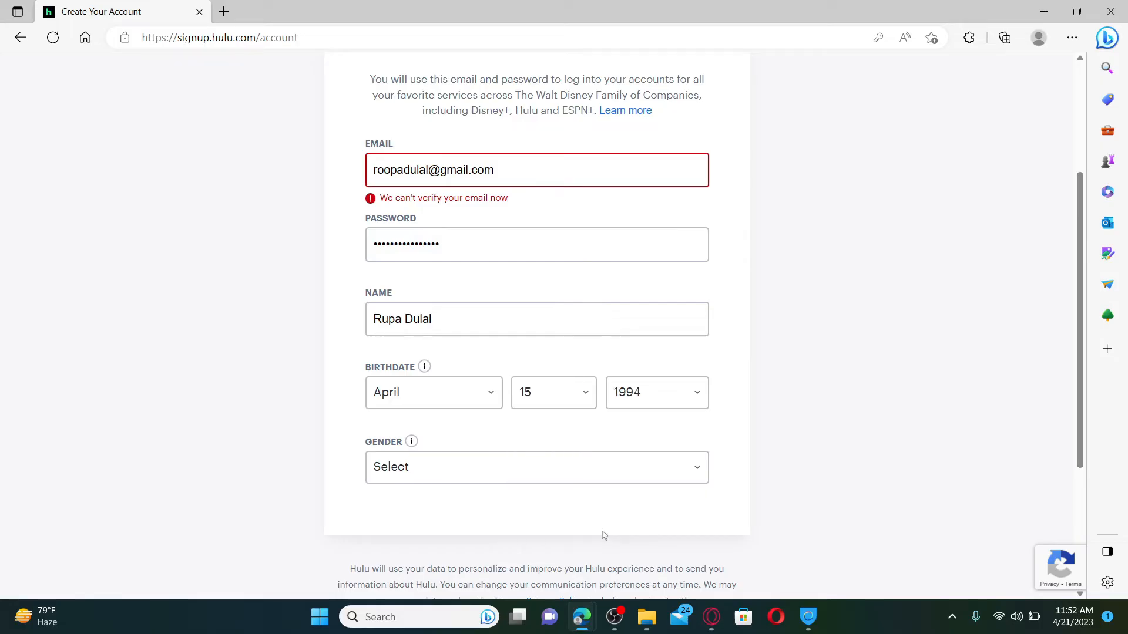
{"action": "left_click", "coordinate": [535, 467]}
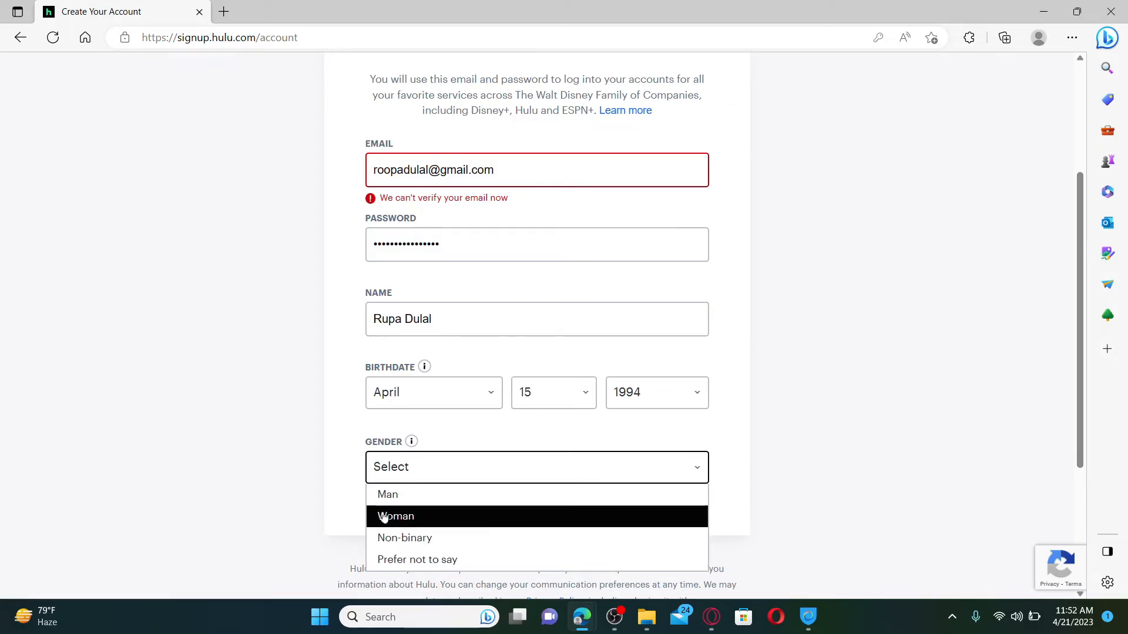
{"action": "left_click", "coordinate": [396, 515]}
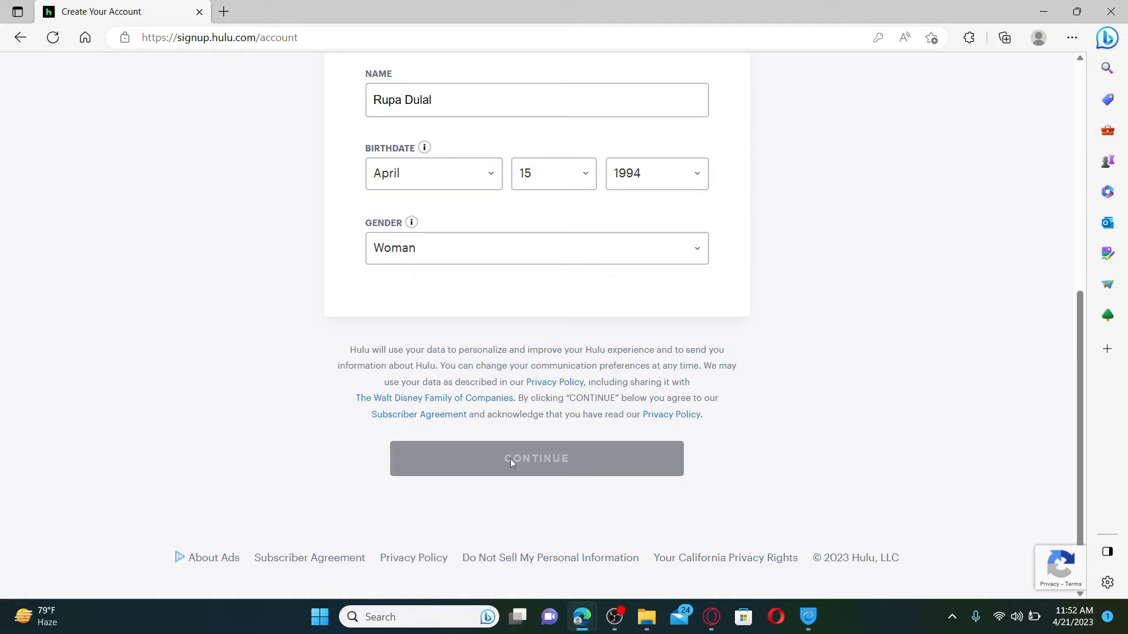